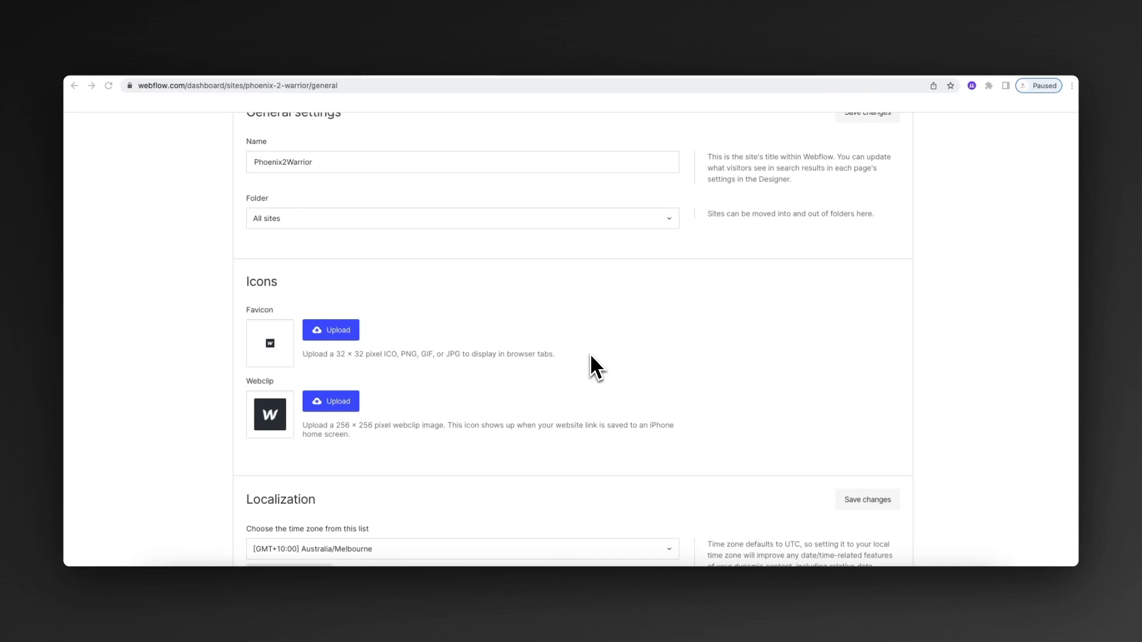
mouse_move(589, 359)
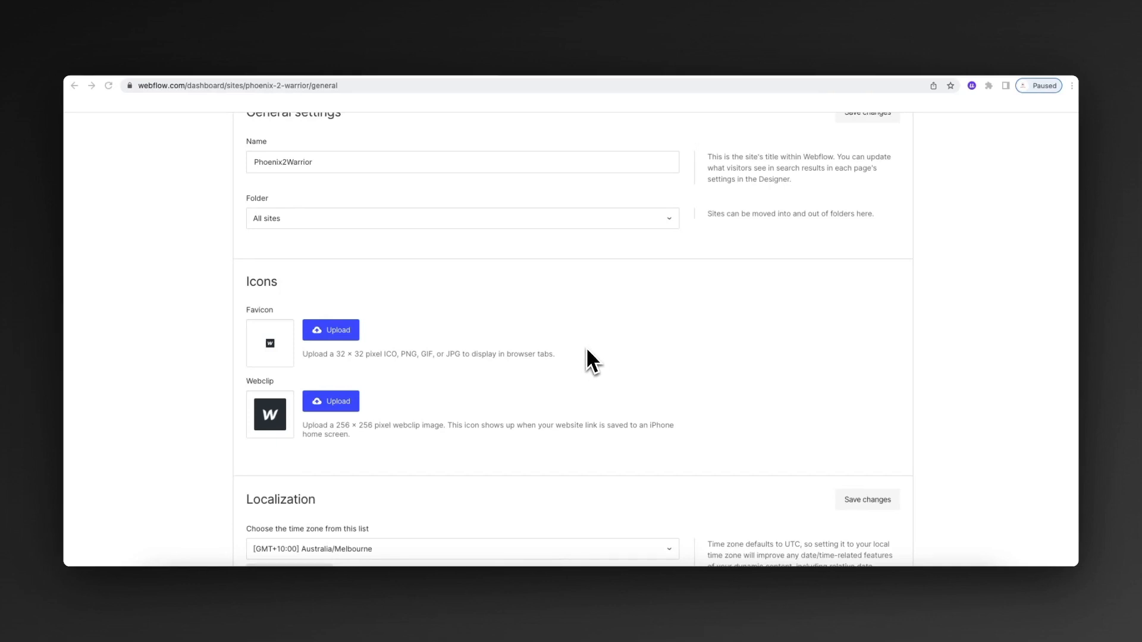
mouse_move(557, 384)
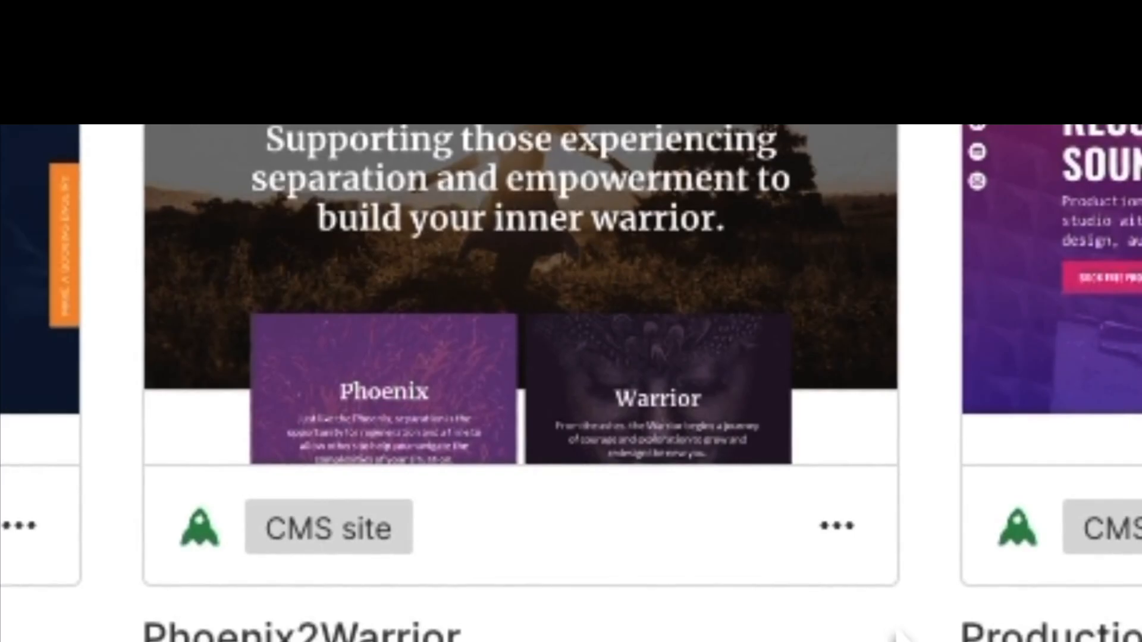
Reach the Icons area of the Phoenix2Warrior site settings in Webflow
click(837, 527)
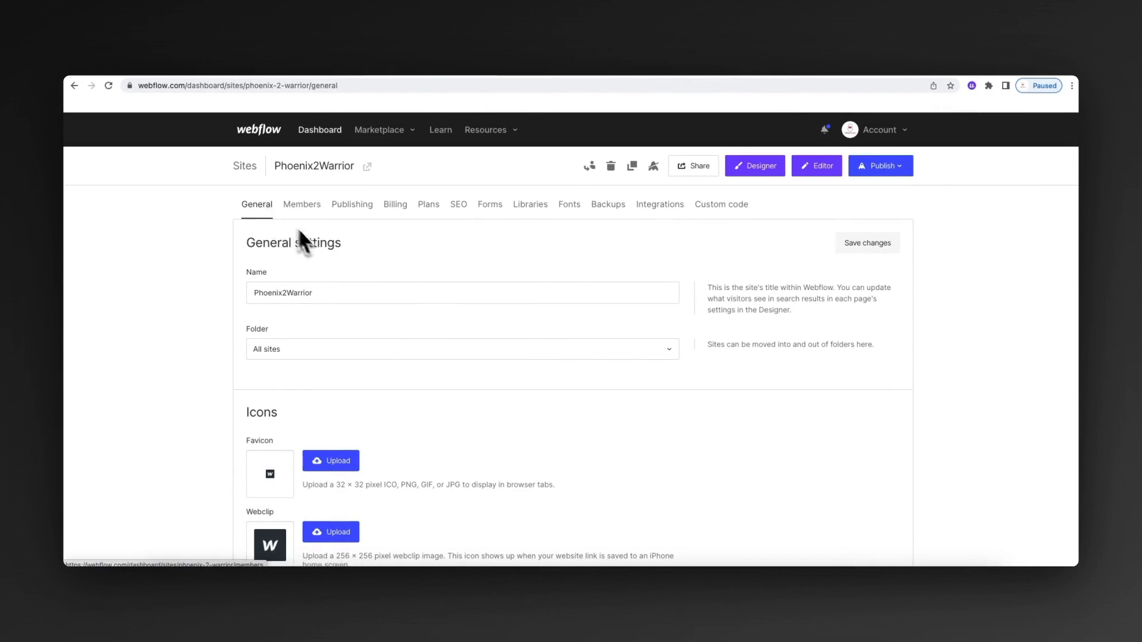
scroll(down, 3)
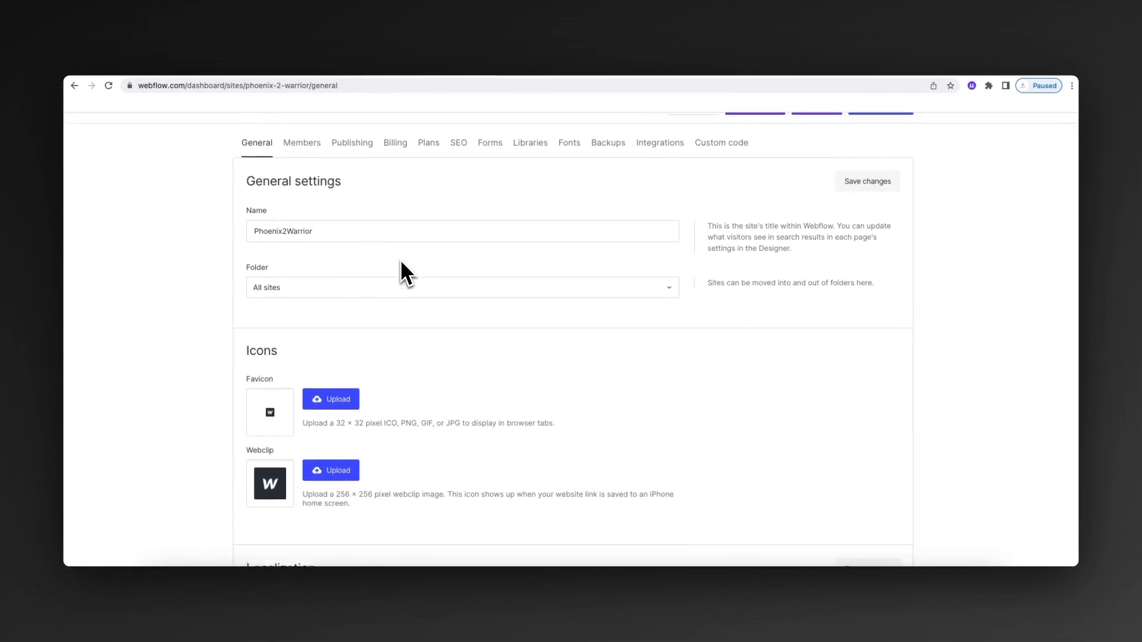
scroll(down, 3)
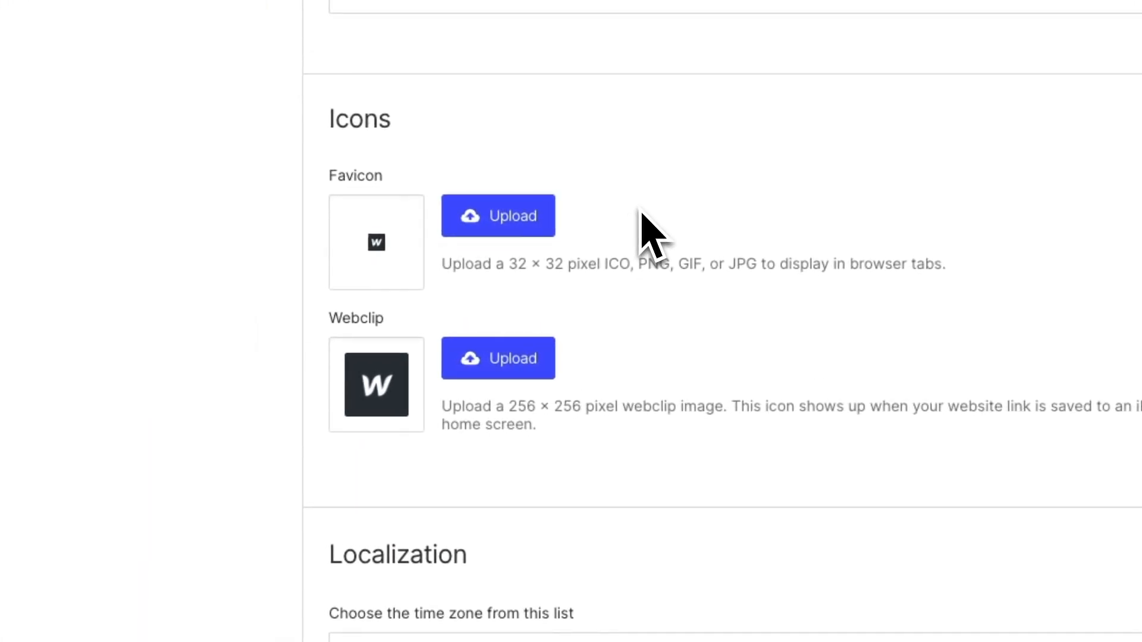
drag(508, 264, 561, 264)
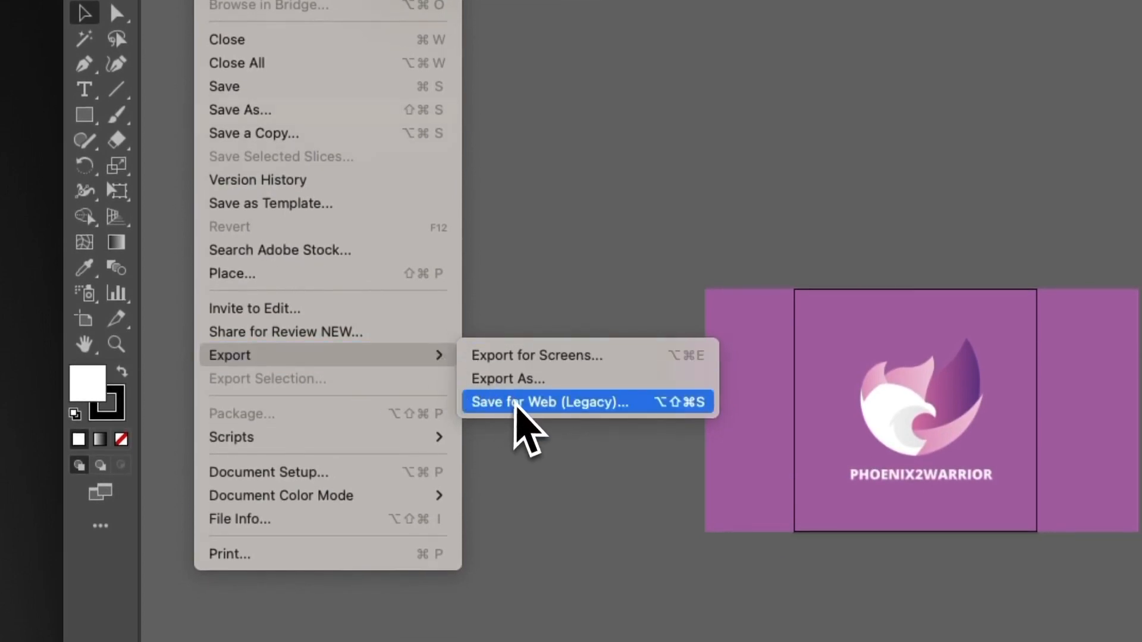
Export the purple phoenix logo via Save for Web as a JPEG 32 px wide
click(548, 402)
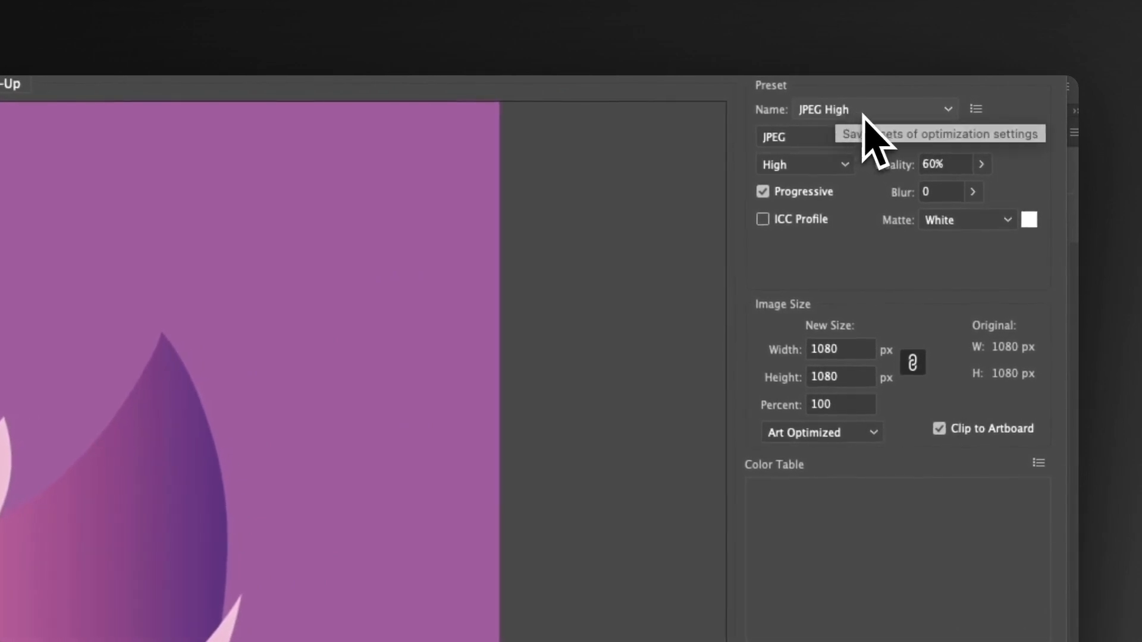
mouse_move(961, 182)
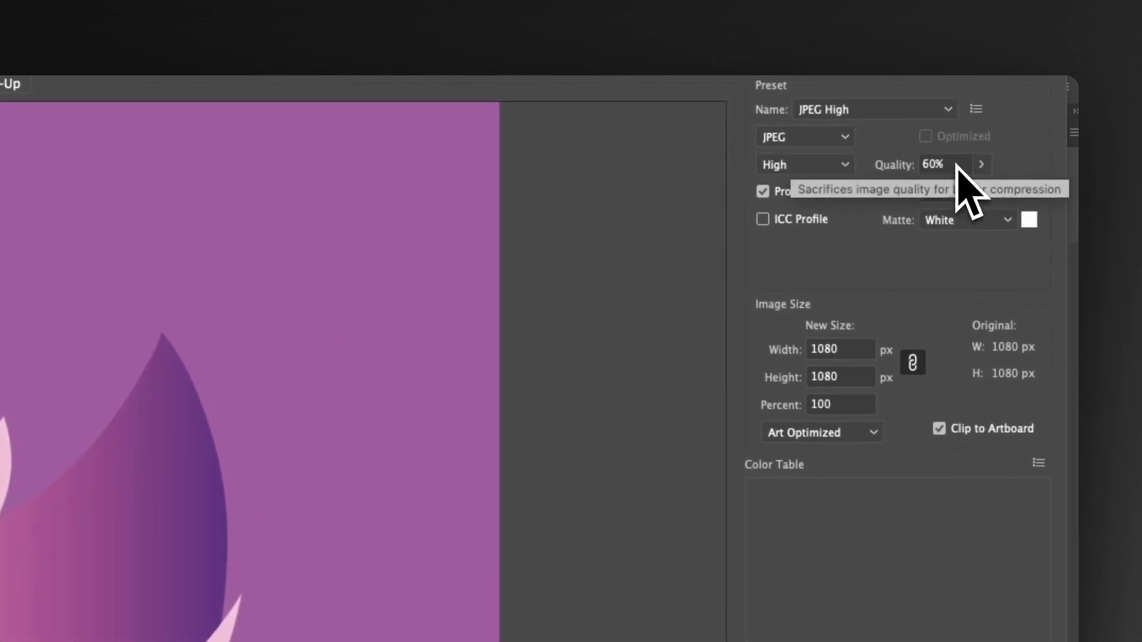
click(840, 348)
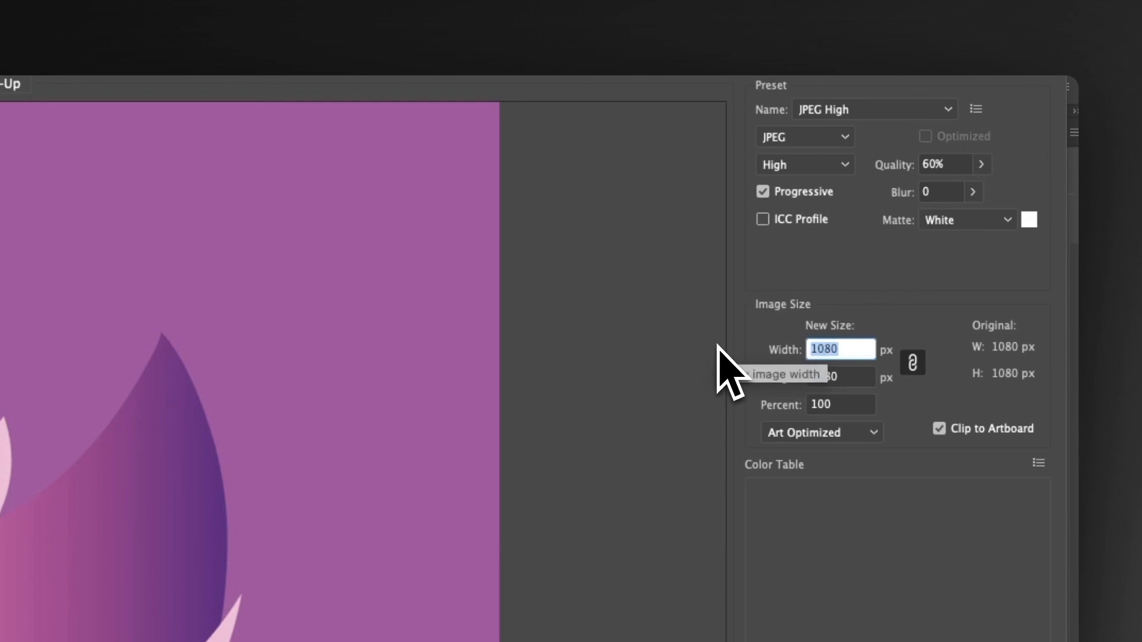
text(32)
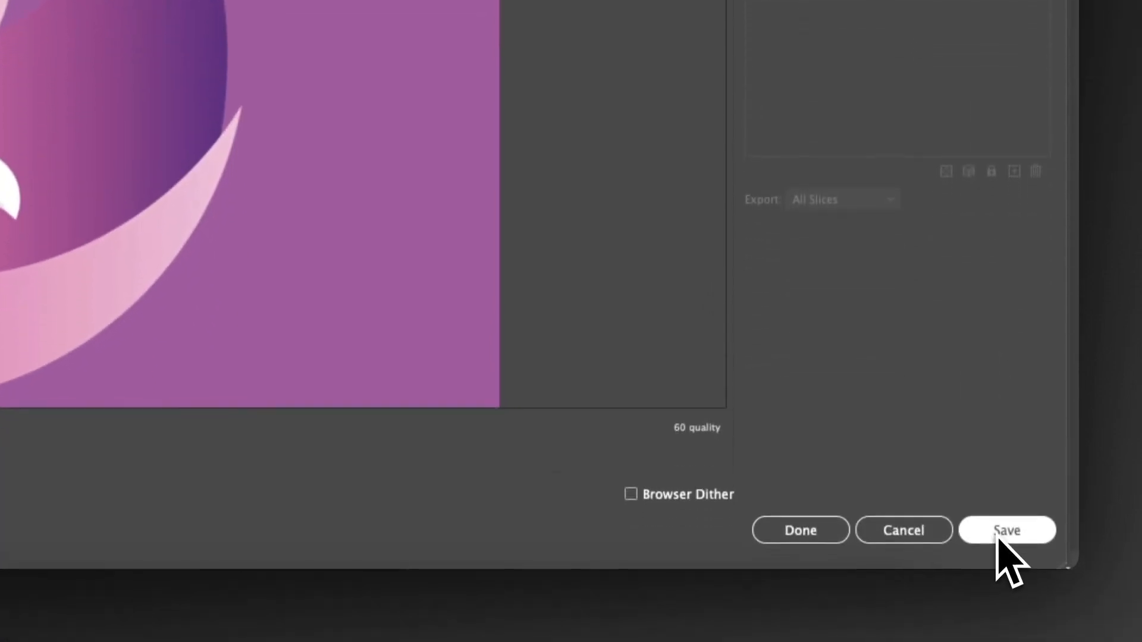
click(1007, 530)
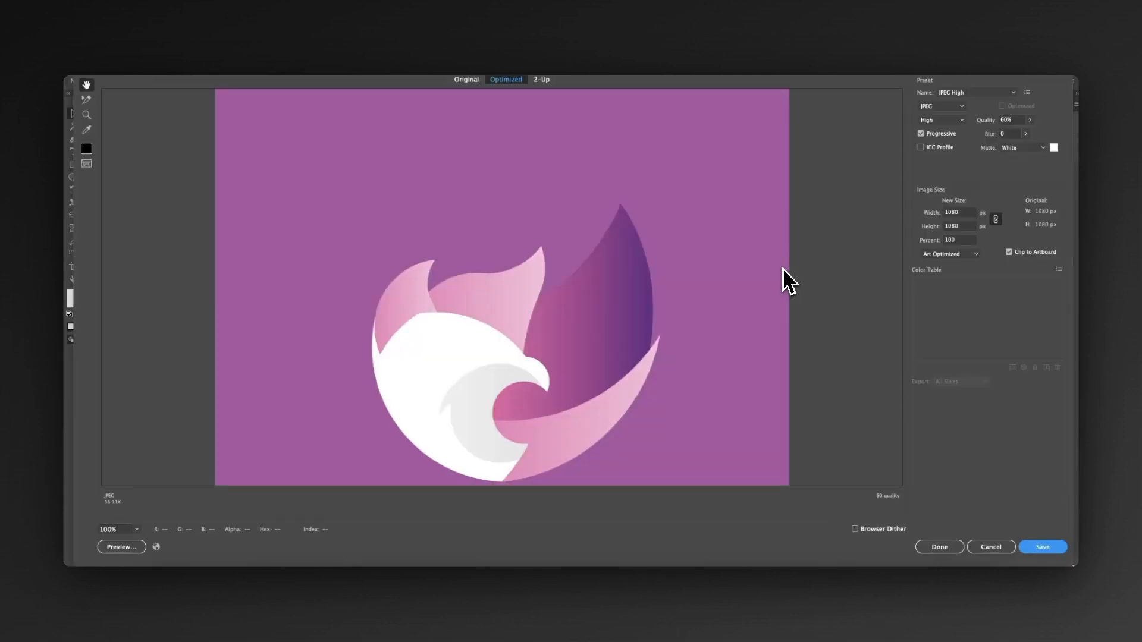
Export a second JPEG copy of the phoenix logo at 256 px width for the webclip
text(25)
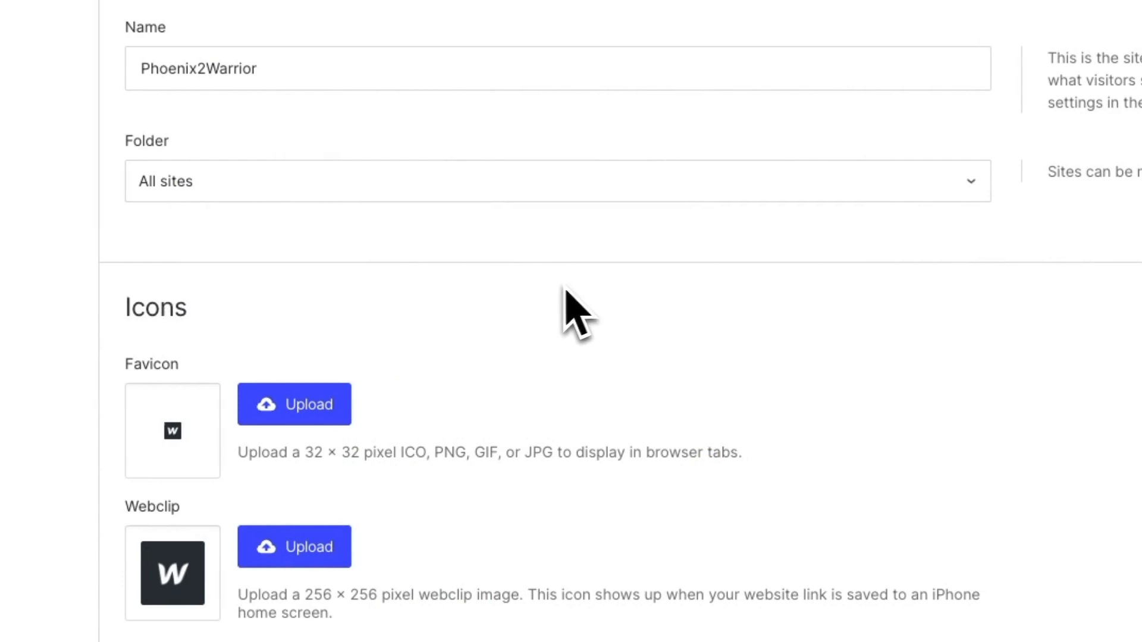
With the phoenix favicon and webclip set, bring up the site's publish destinations
scroll(down, 3)
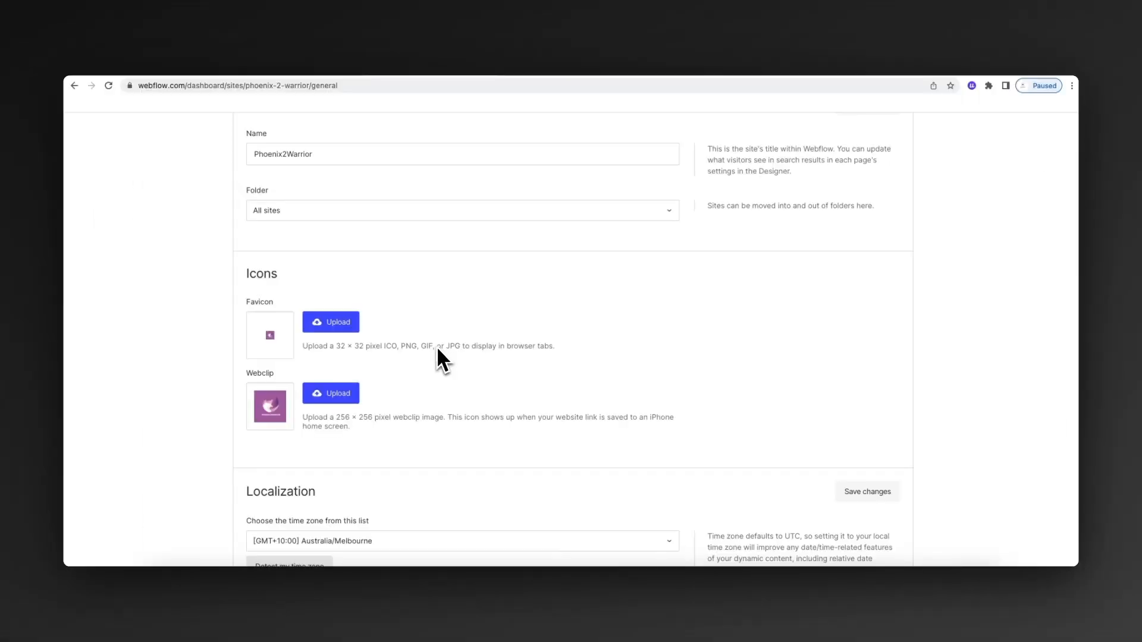
mouse_move(309, 368)
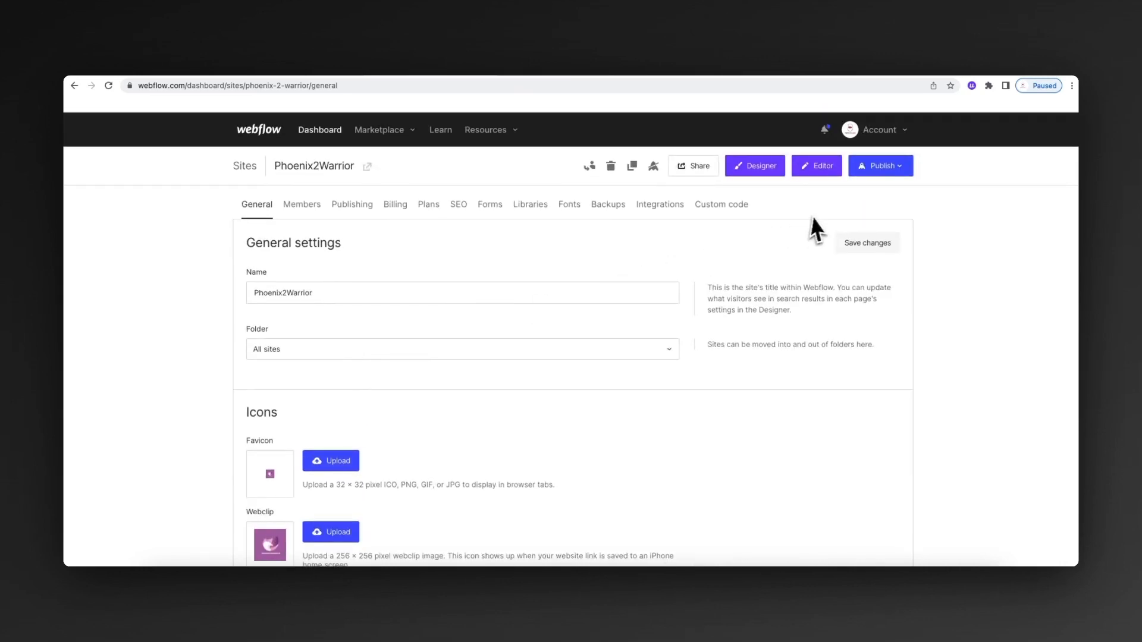
click(877, 165)
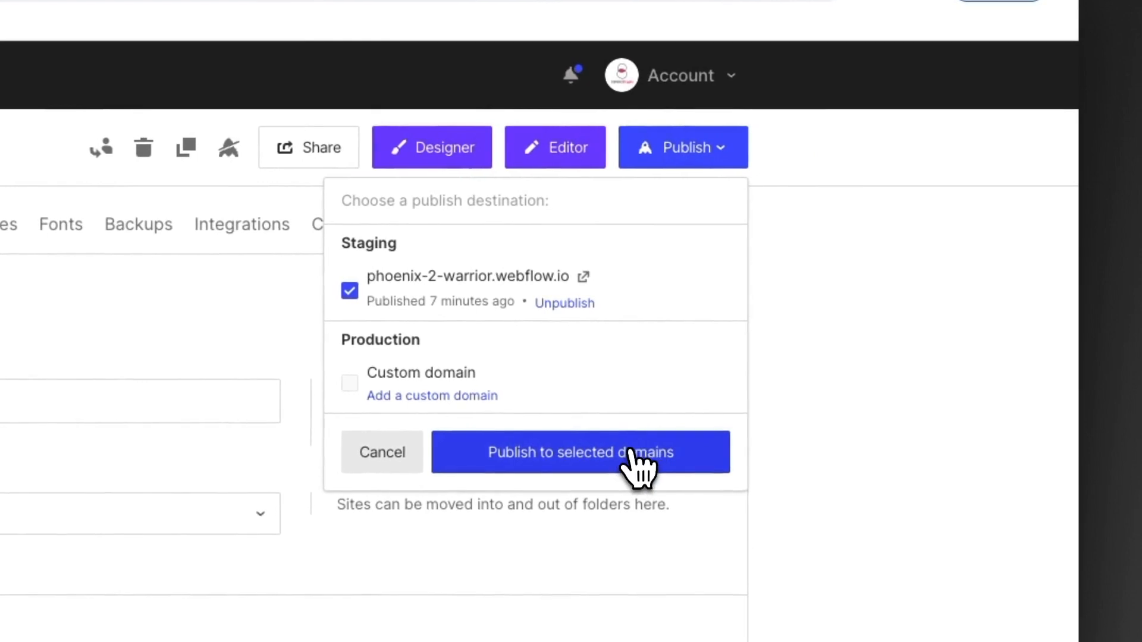